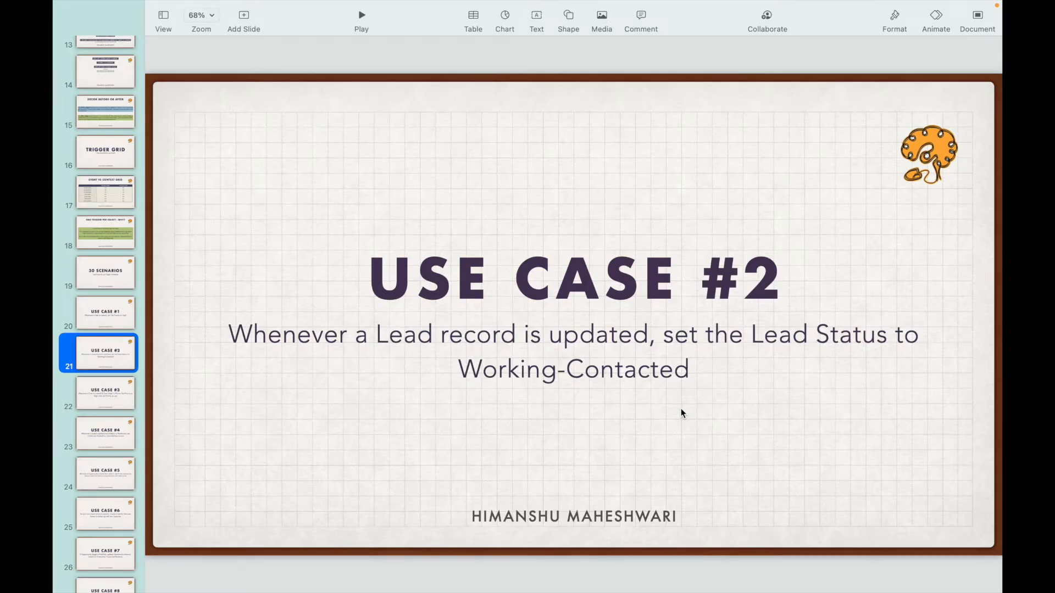
# Step: Highlight the word Working-Contacted on the slide
pyautogui.doubleClick(599, 334)
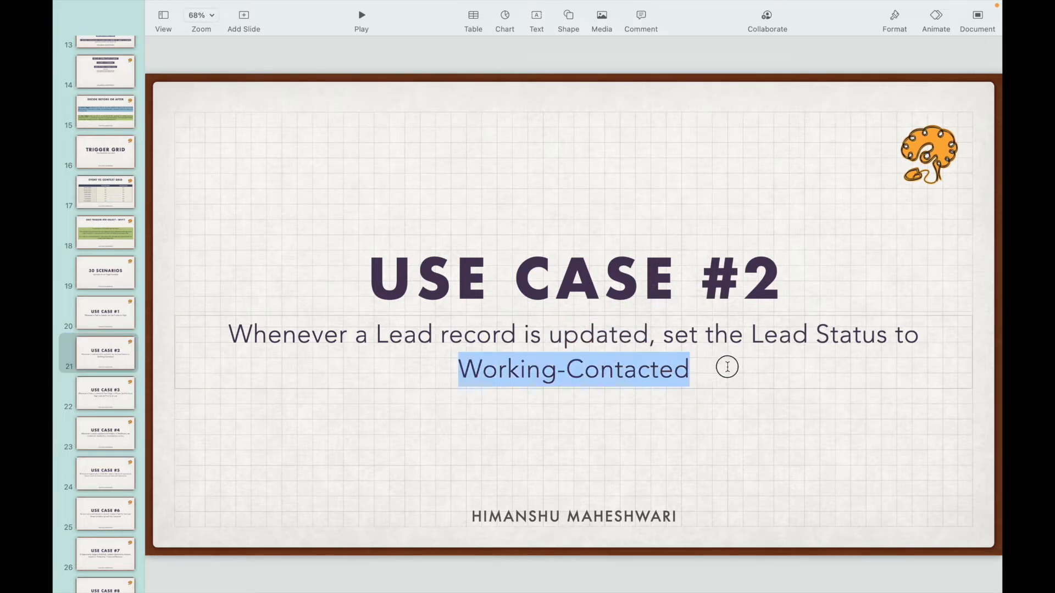
pyautogui.doubleClick(402, 335)
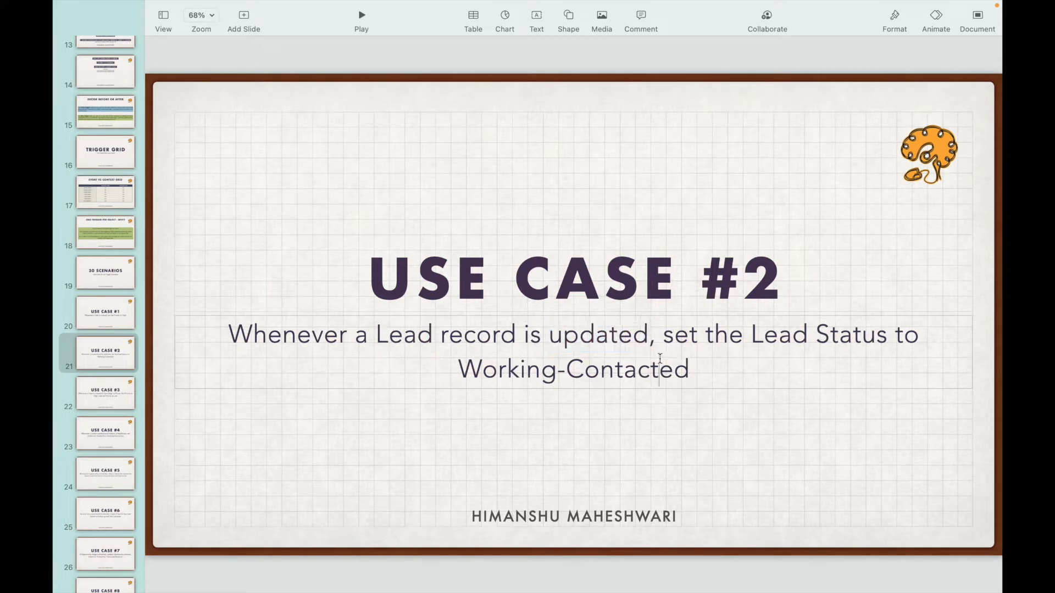
pyautogui.doubleClick(402, 334)
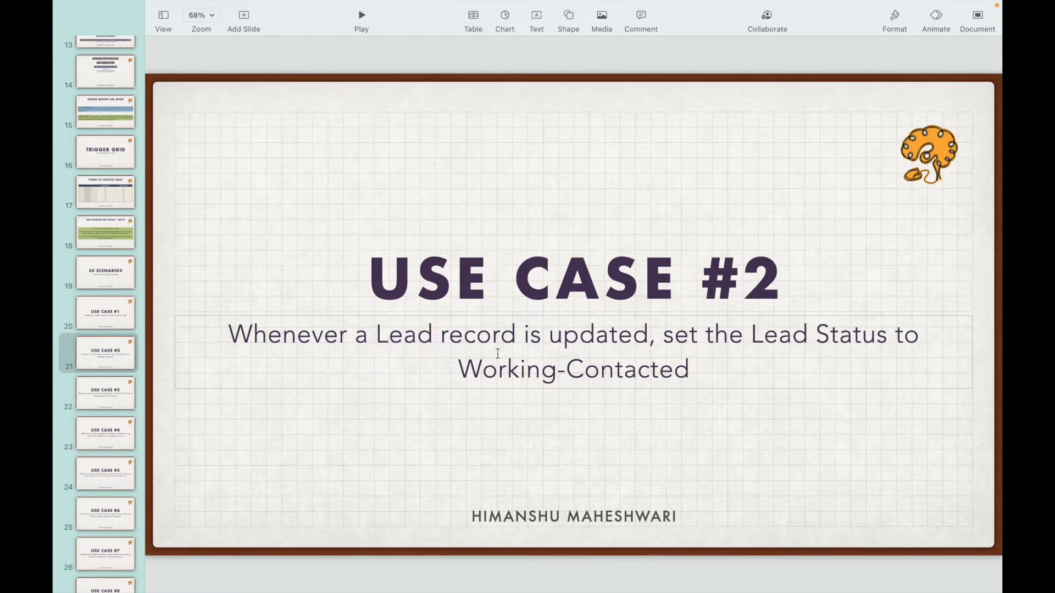
pyautogui.doubleClick(597, 334)
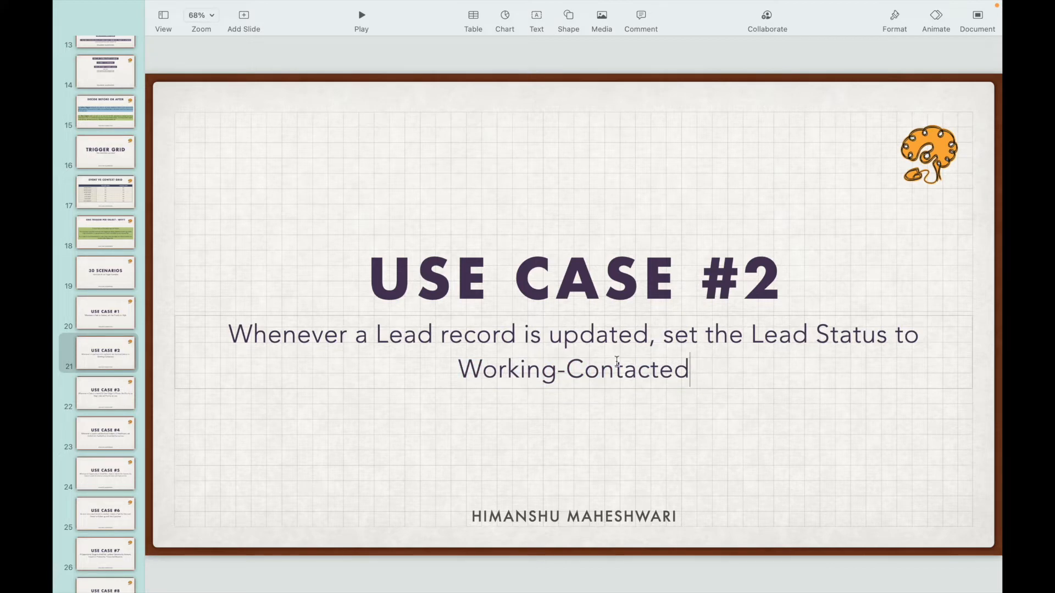
pyautogui.doubleClick(598, 334)
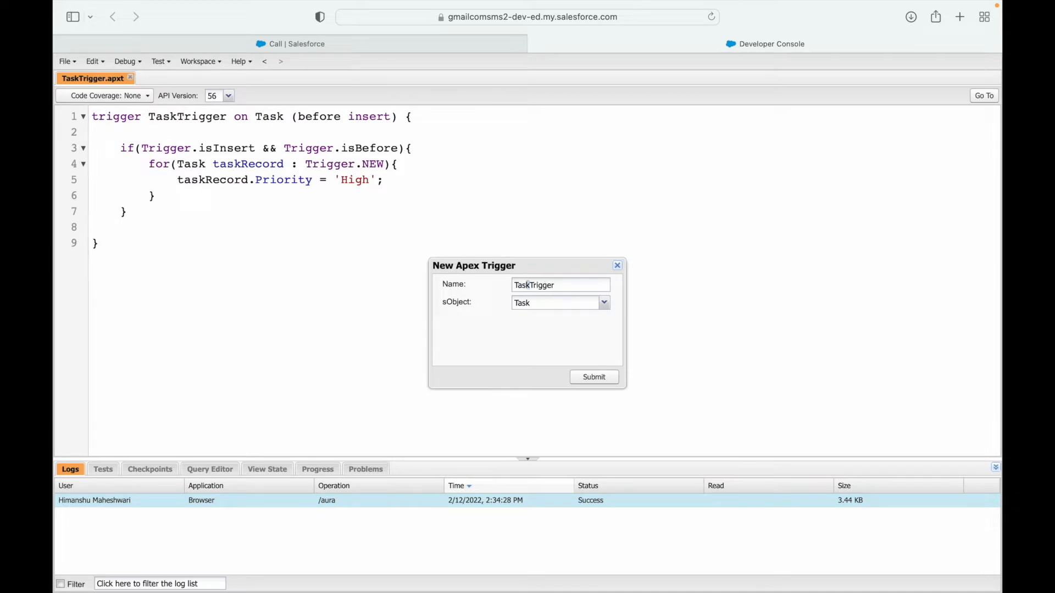
# Step: Name the new trigger LeadTrigger and browse the sObject list for Lead
pyautogui.write('LeadTrigger')
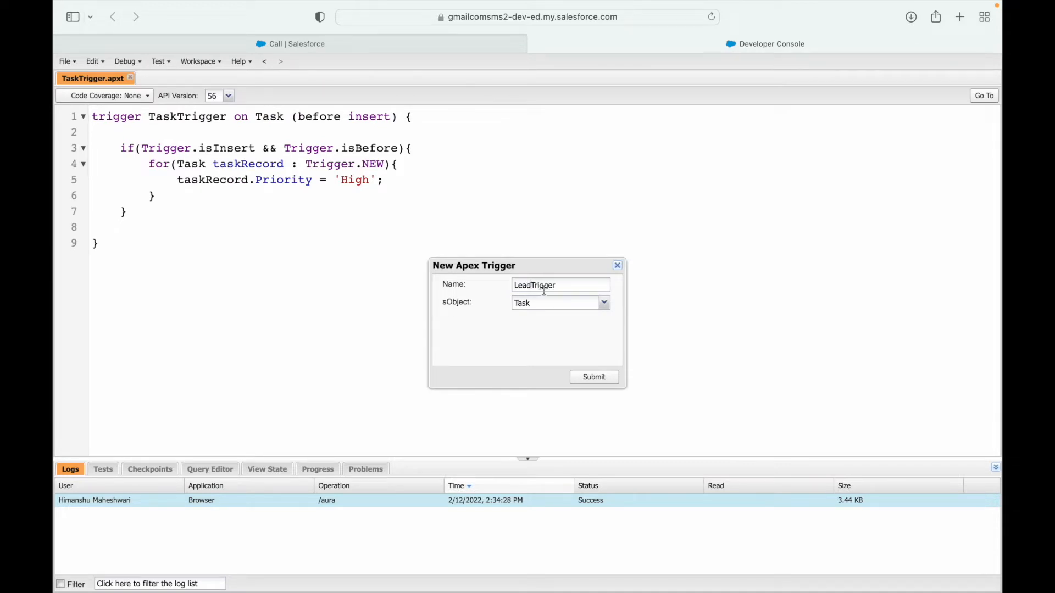
pyautogui.click(602, 302)
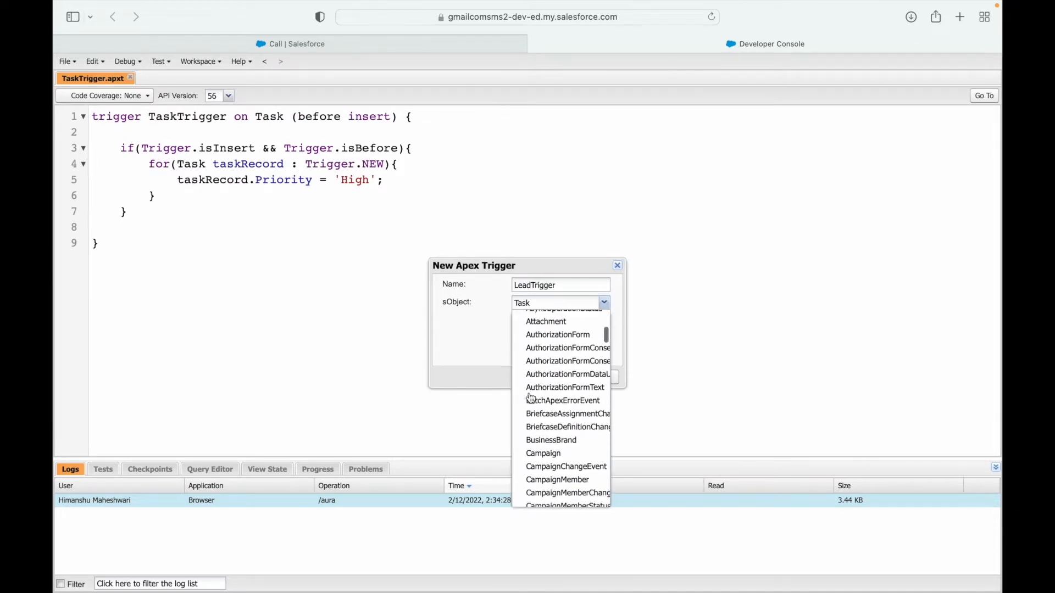
pyautogui.scroll(-3)
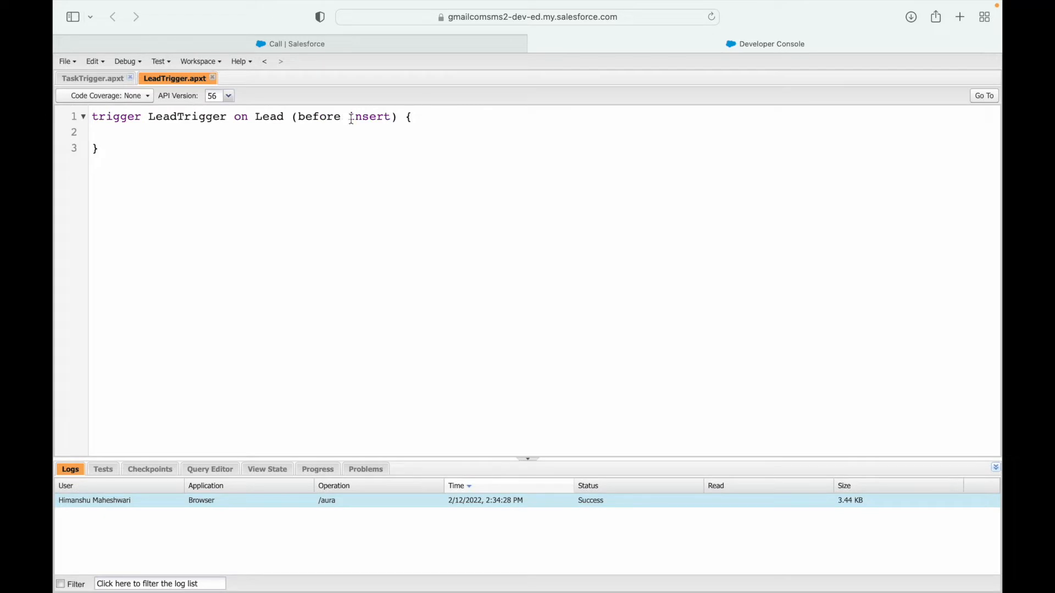
# Step: Switch the event to before update and add an if(Trigger.isBefore && Trigger.isUpdate) block
pyautogui.write('update')
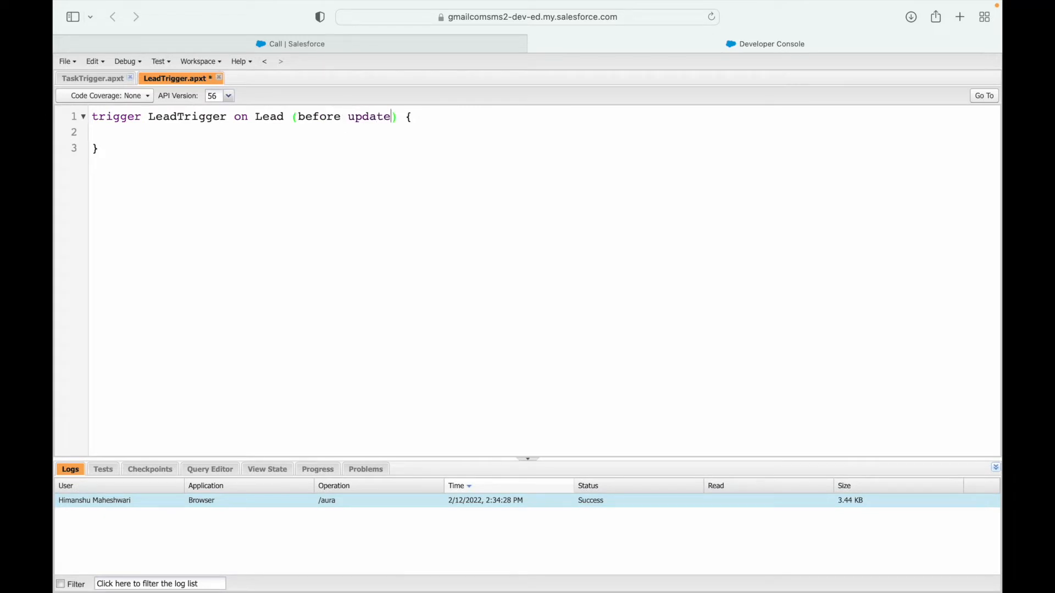
pyautogui.write('if(')
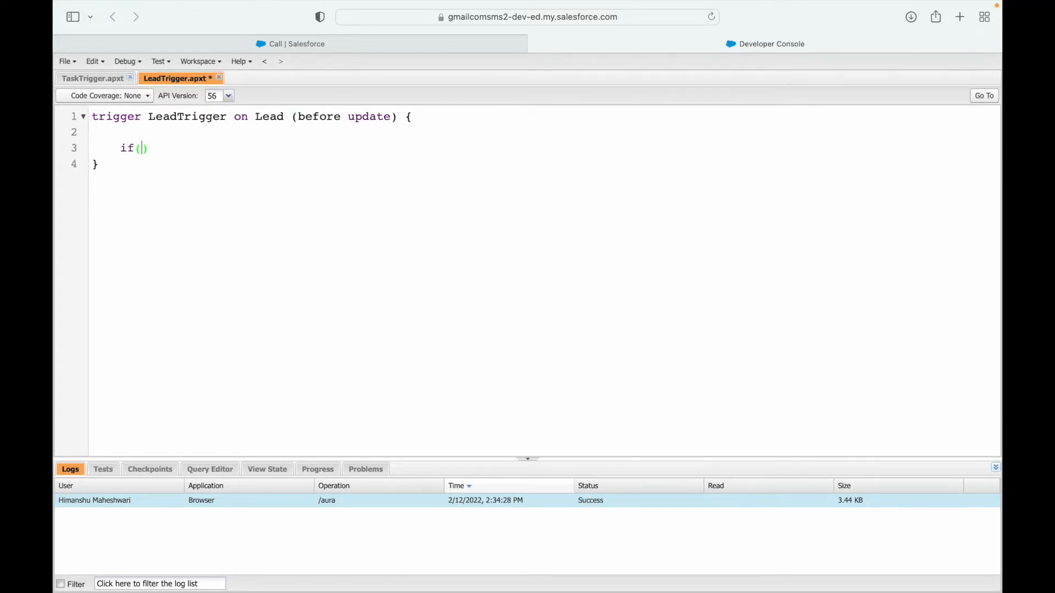
pyautogui.write('Trigger.is')
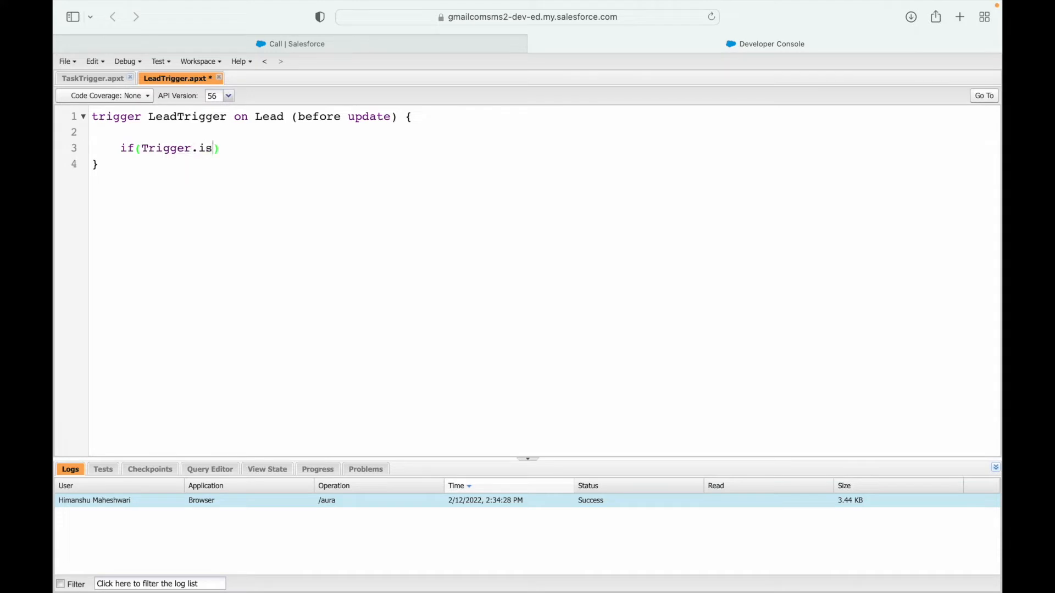
pyautogui.write('Before && Tr')
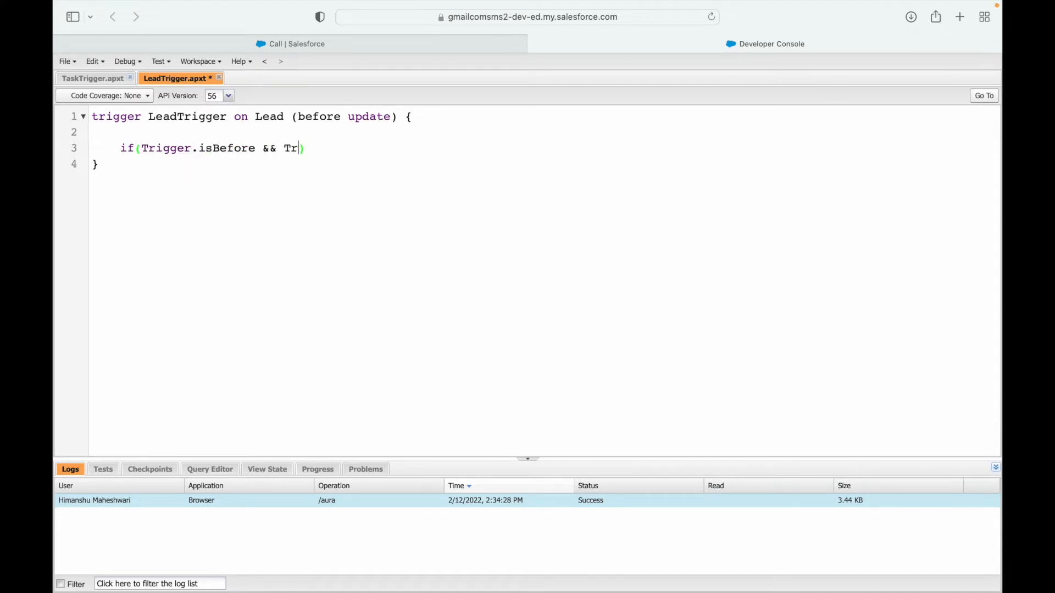
pyautogui.write('igger.is')
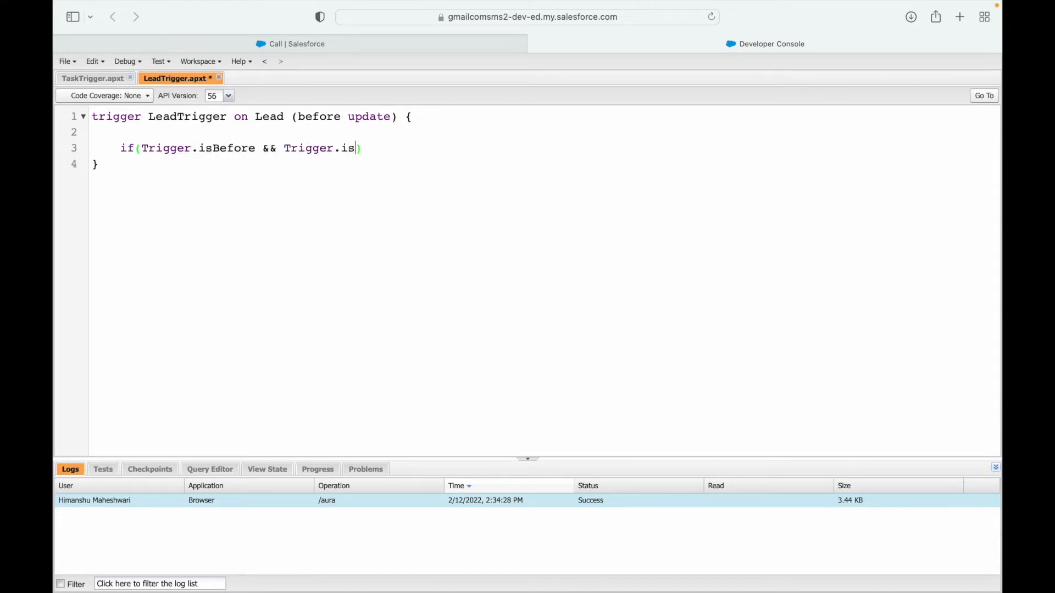
pyautogui.write('Update){')
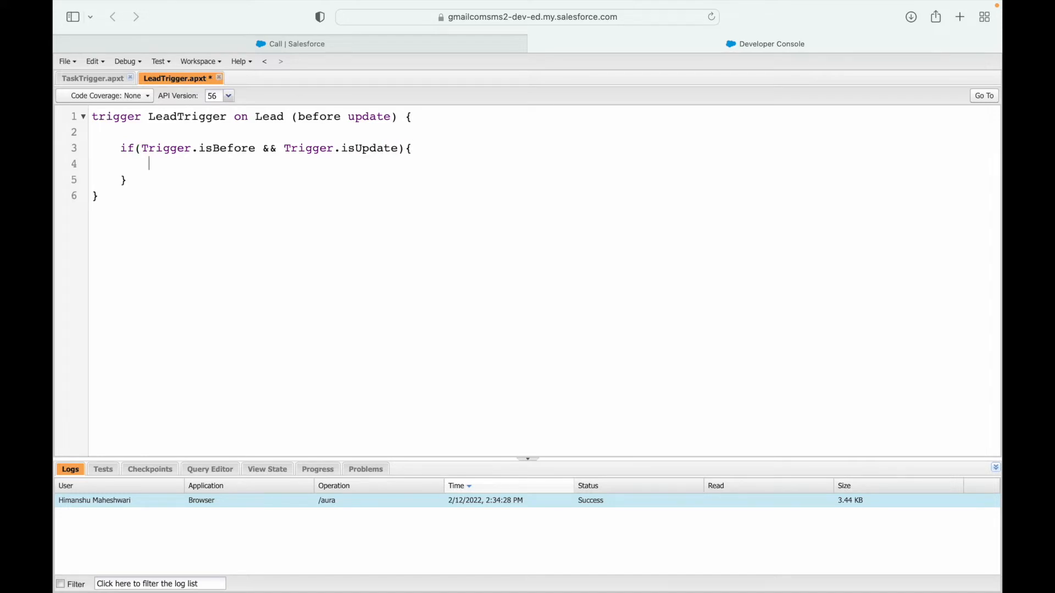
# Step: Loop over Trigger.NEW, setting each lead's Stage to 'Working-Contacted'
pyautogui.write('for()')
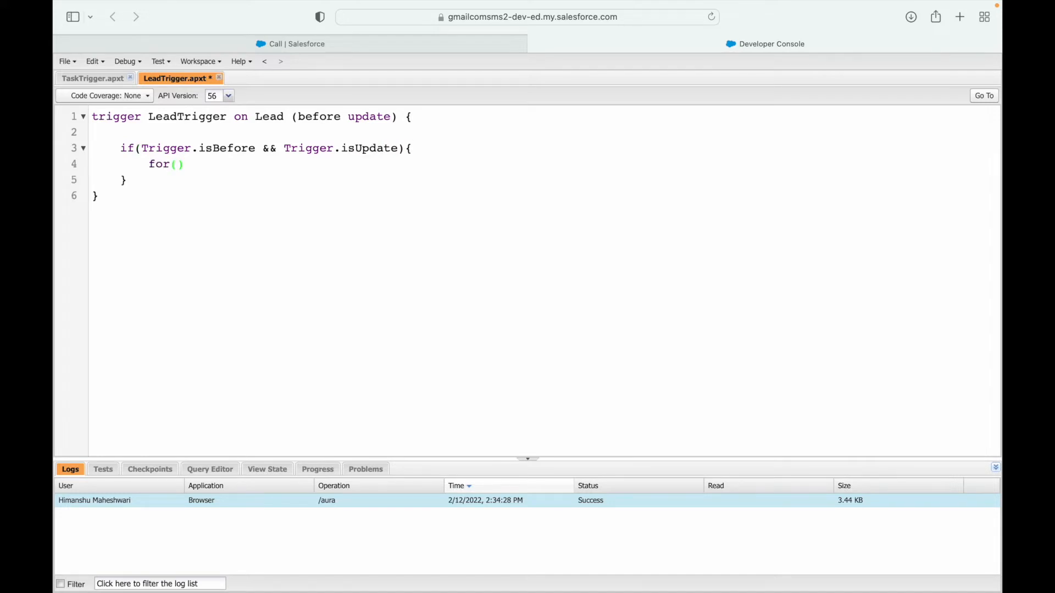
pyautogui.write('Lead leadRec : T')
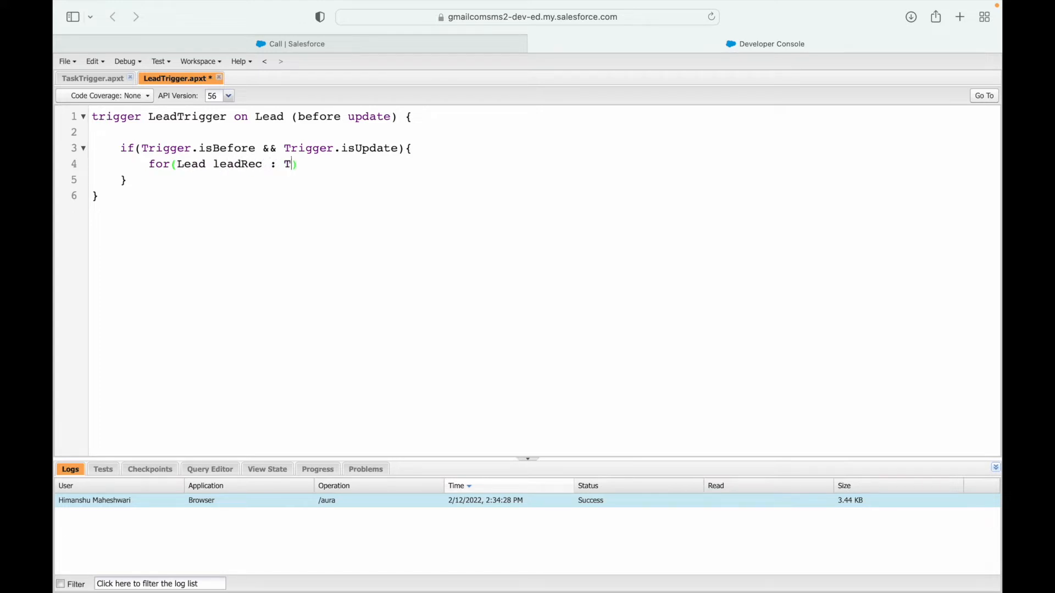
pyautogui.write('rigger.NEW)')
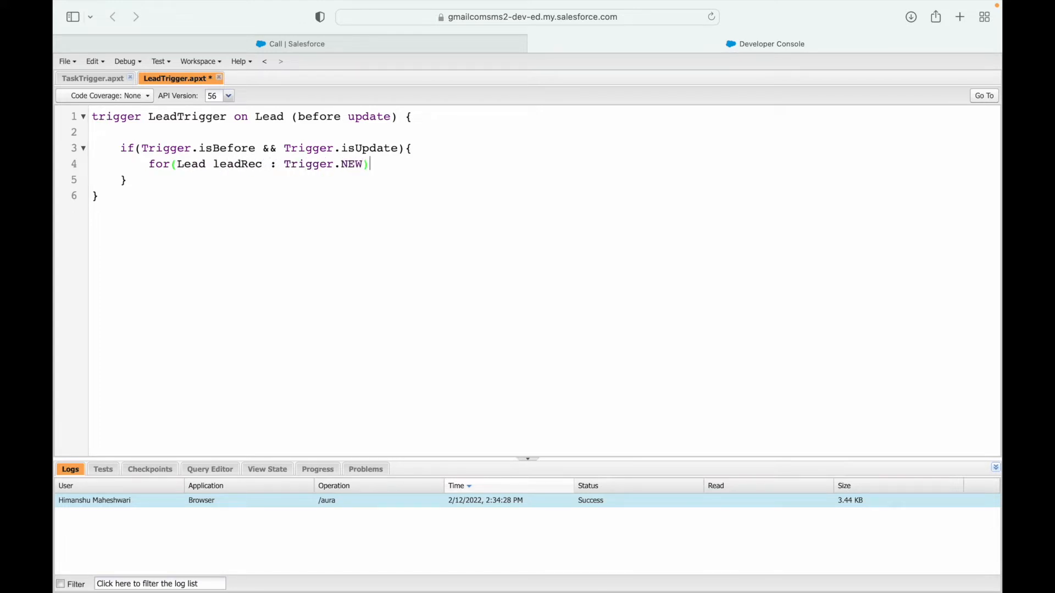
pyautogui.write('{')
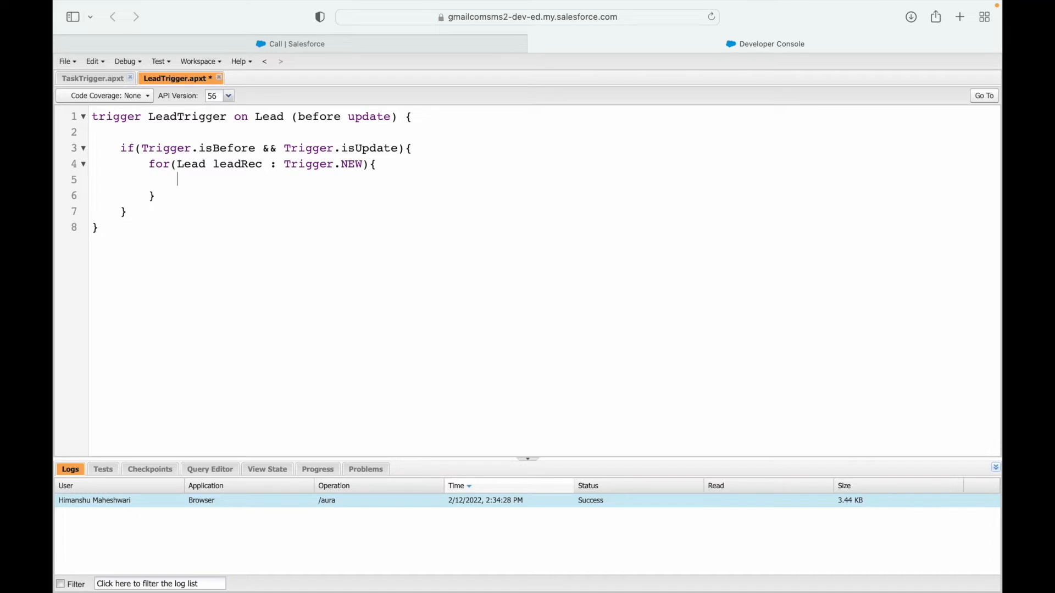
pyautogui.write('leadRec.Sta')
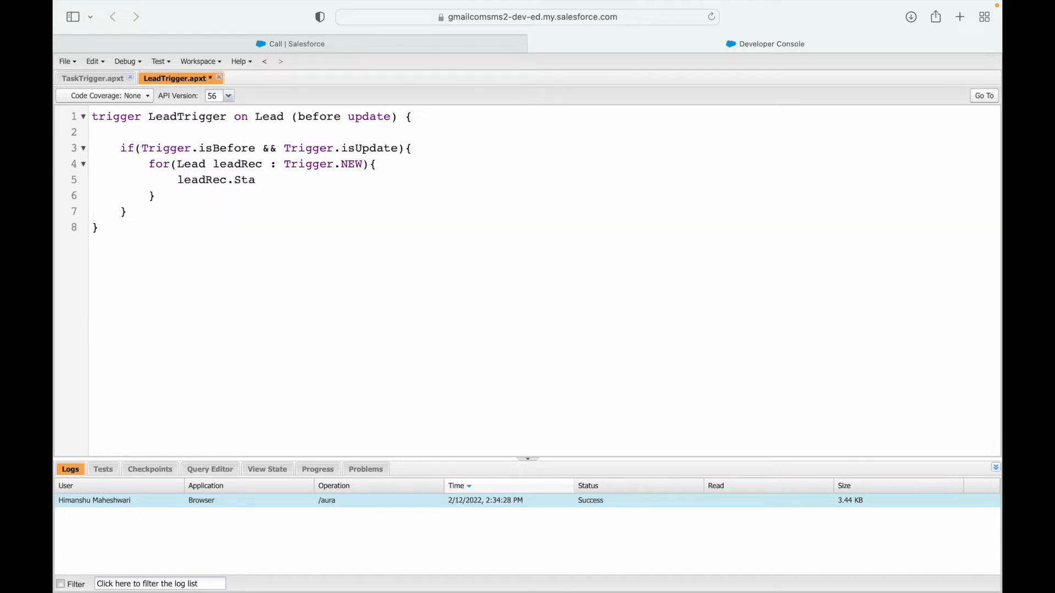
pyautogui.write('ge')
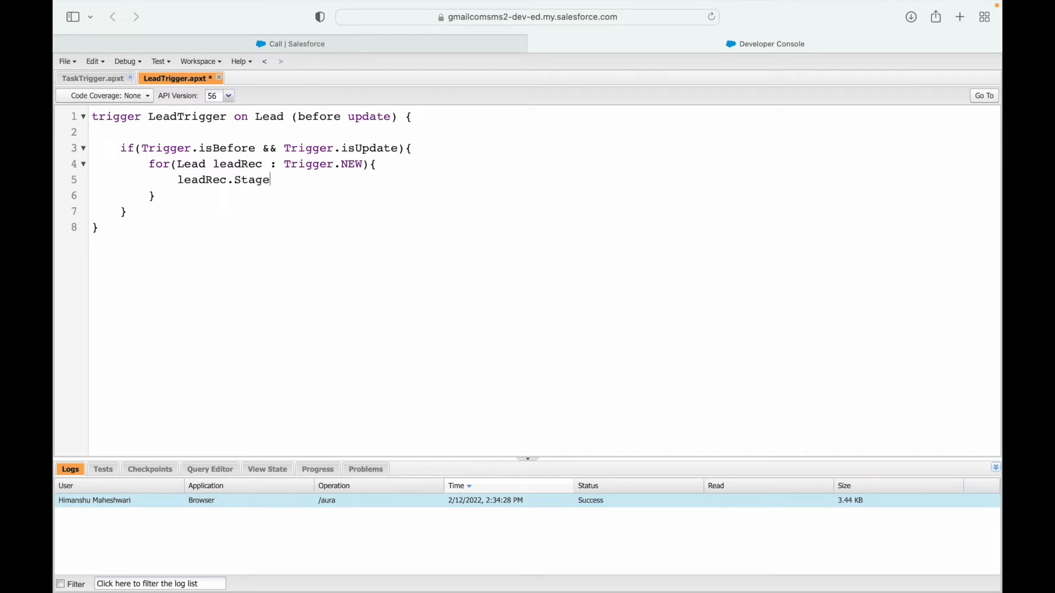
pyautogui.write("= '';")
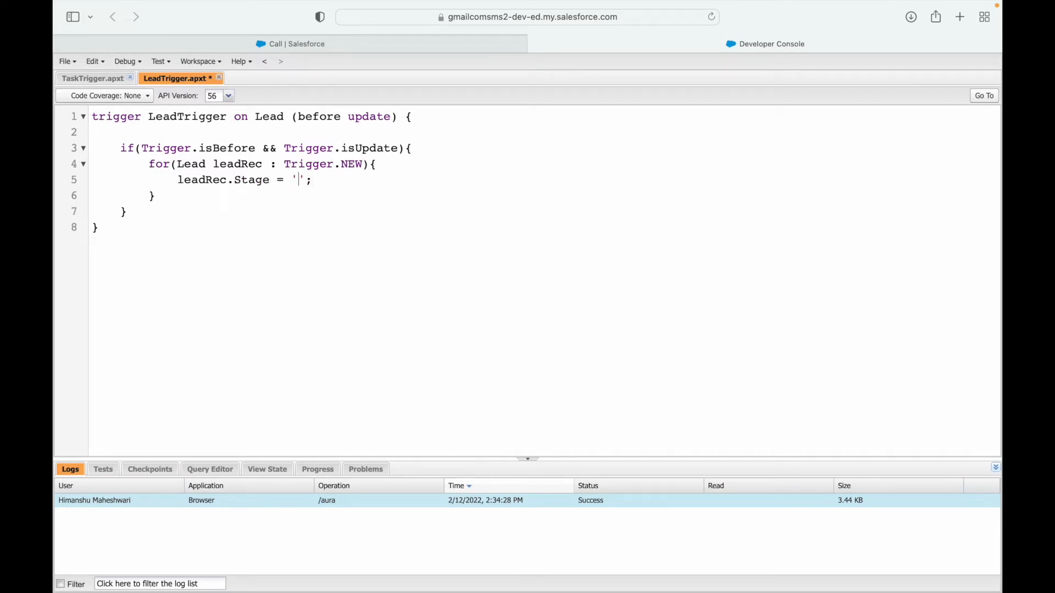
pyautogui.write('Working-Contacted')
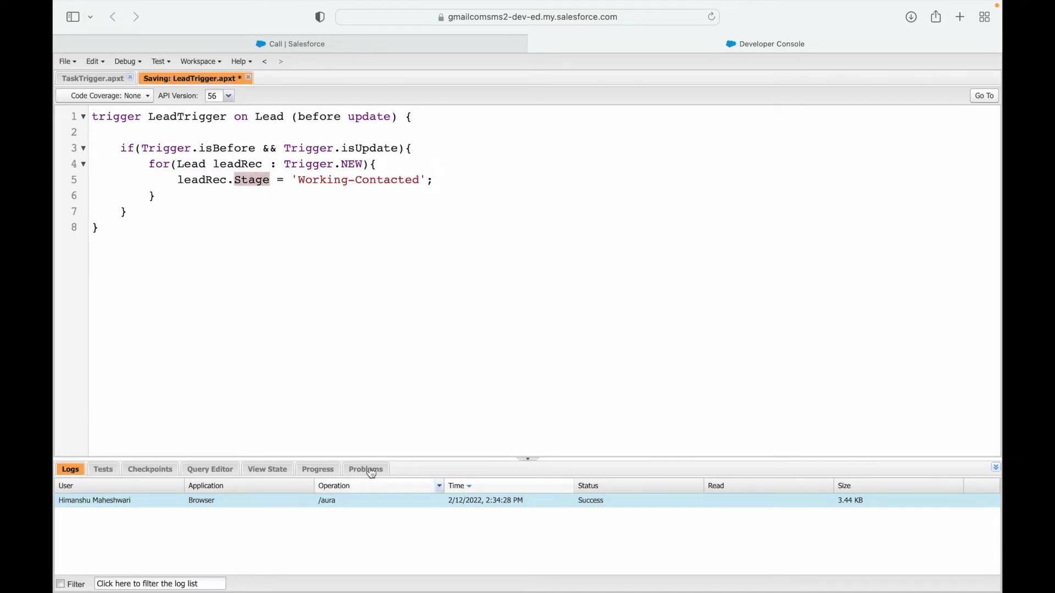
# Step: Check the compile problem, locate Status among Lead fields, and return to LeadTrigger
pyautogui.click(365, 469)
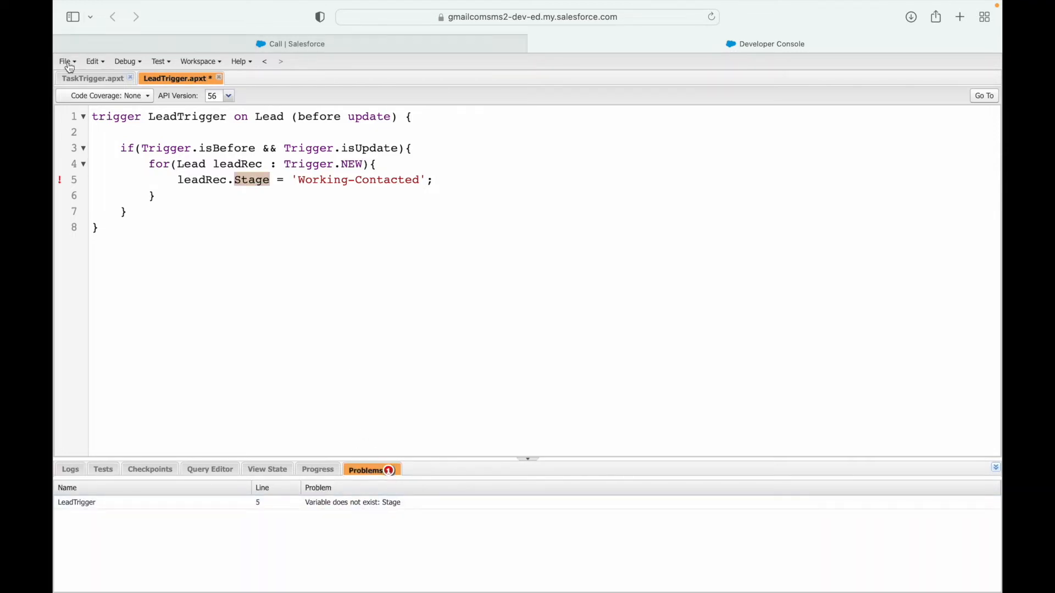
pyautogui.click(64, 61)
pyautogui.write('Lead')
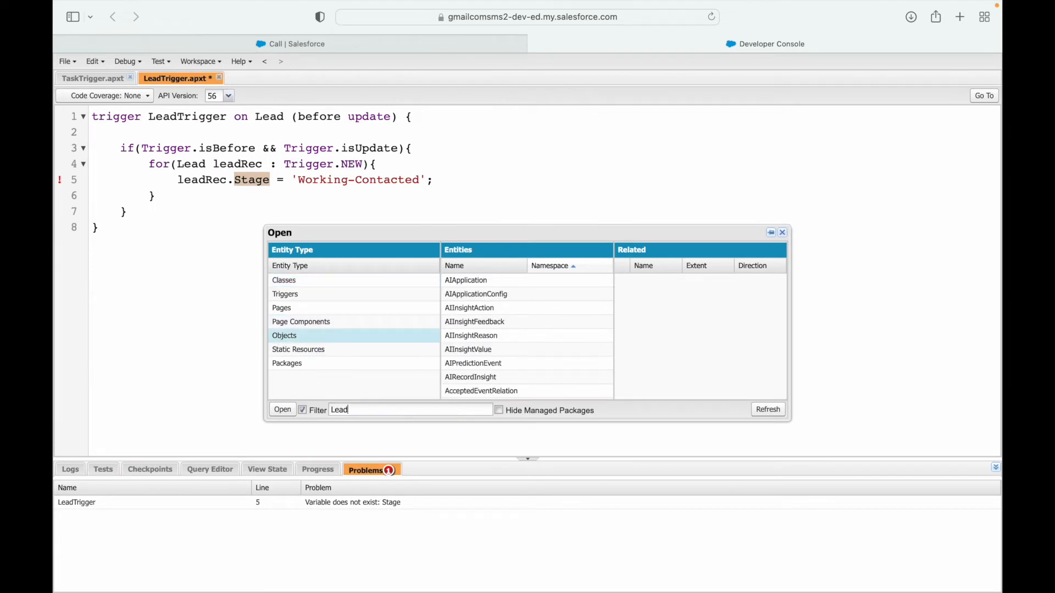
pyautogui.click(282, 410)
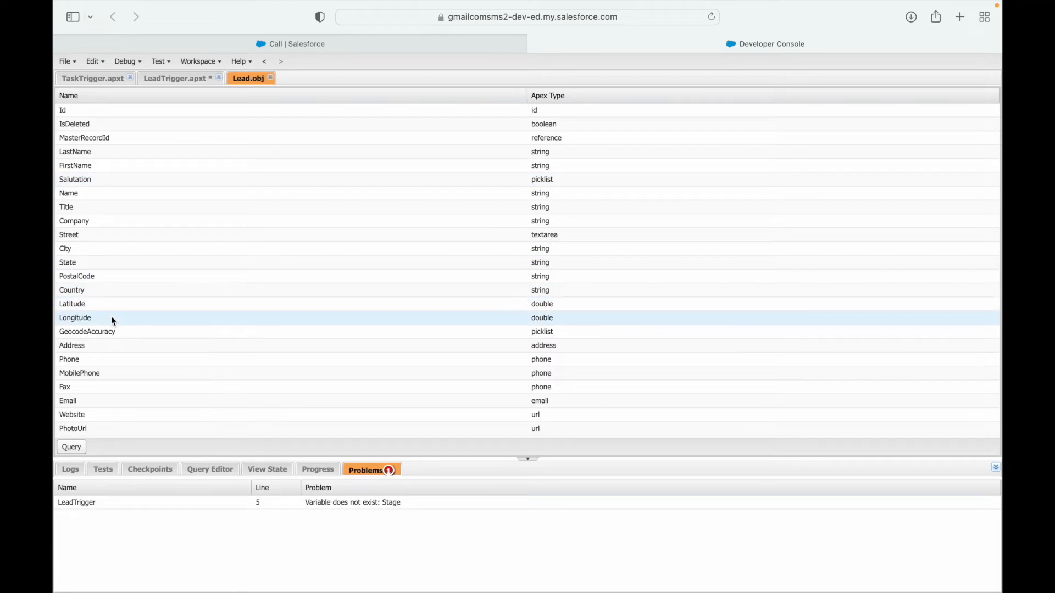
pyautogui.scroll(-3)
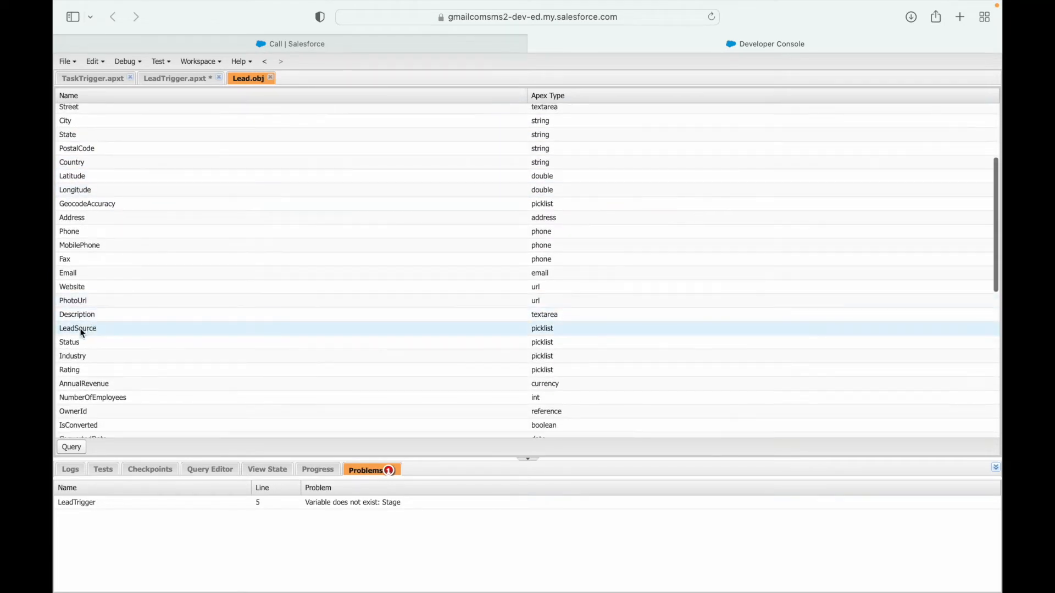
pyautogui.click(69, 342)
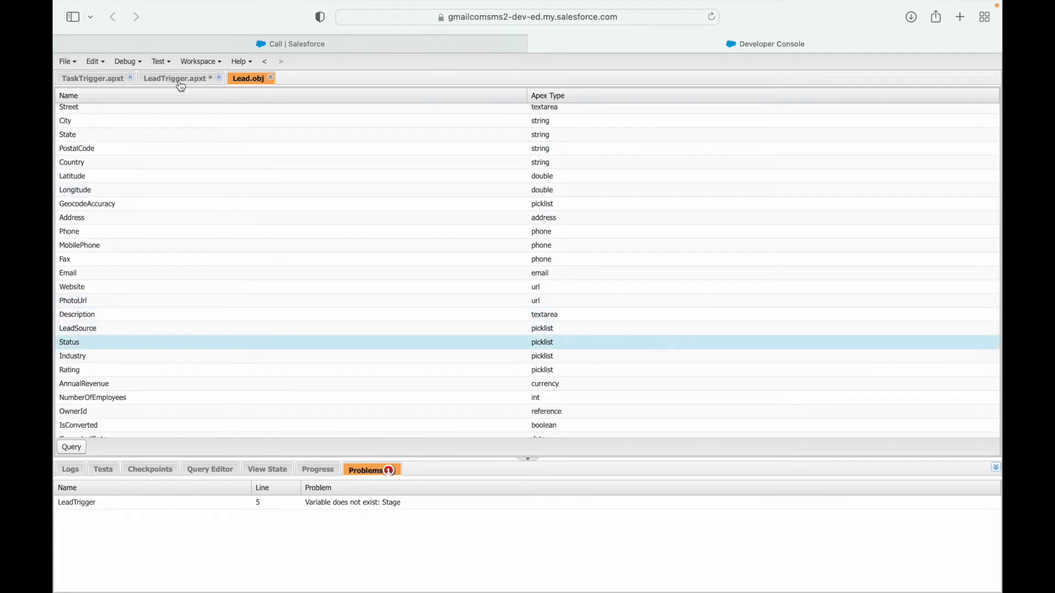
pyautogui.click(175, 78)
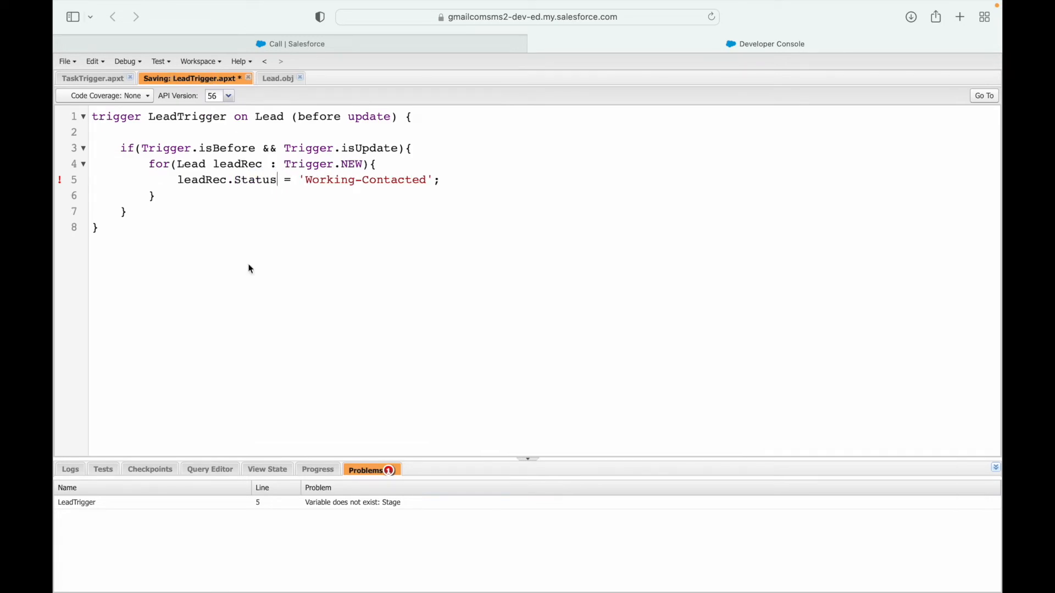
# Step: Save the trigger setting Status to 'Working-Contacted' and highlight leadRec and Status
pyautogui.press('cmd+s')
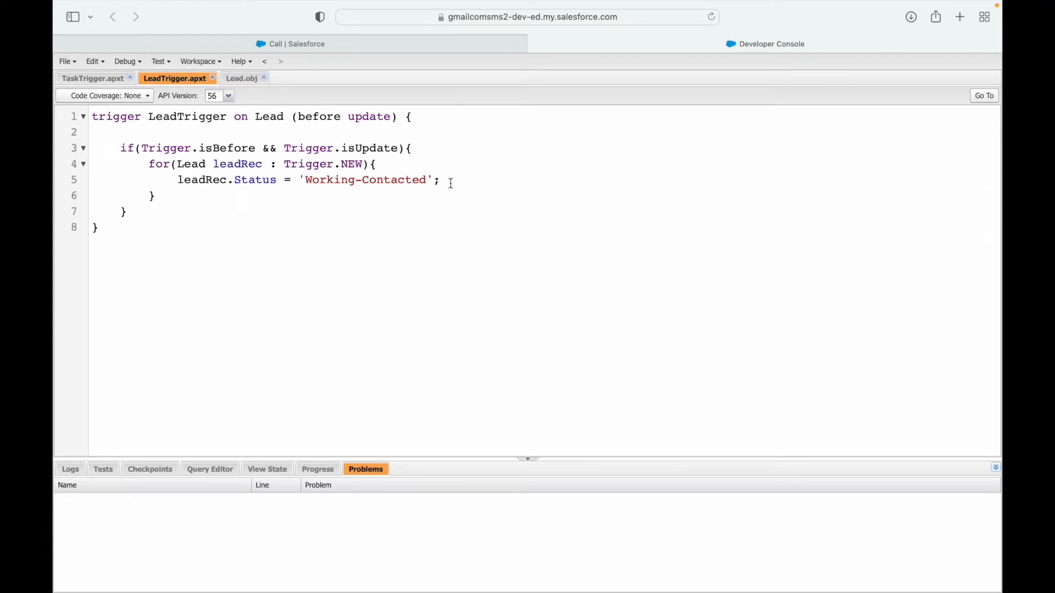
pyautogui.click(442, 179)
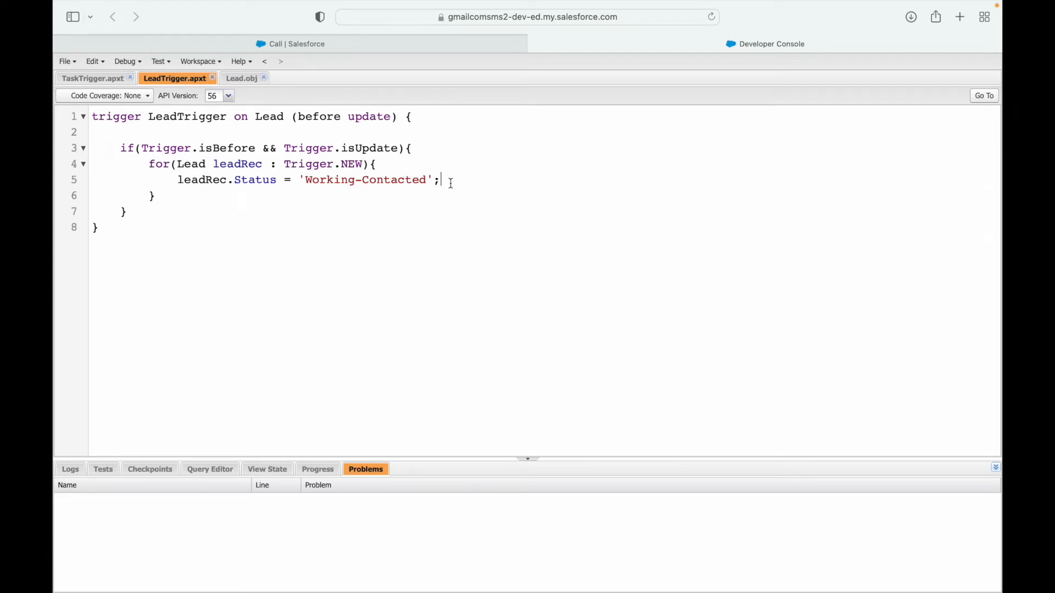
pyautogui.doubleClick(322, 163)
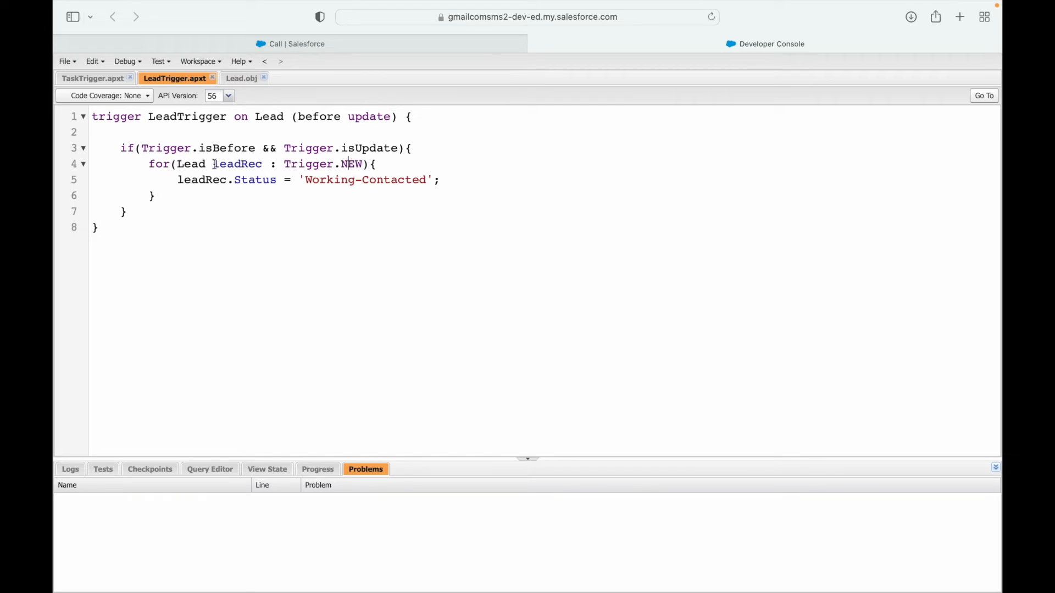
pyautogui.doubleClick(254, 179)
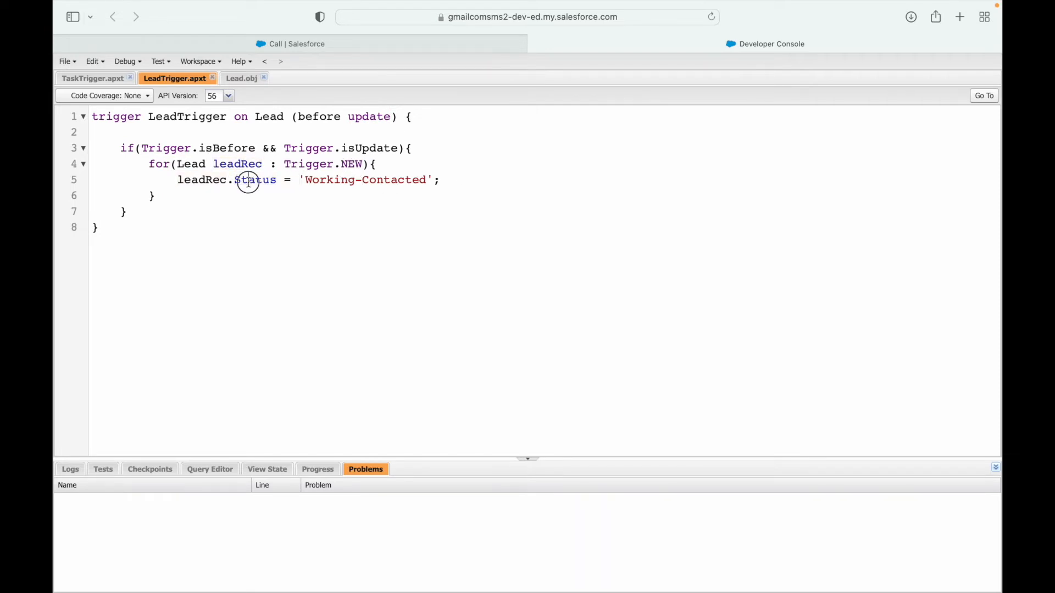
pyautogui.doubleClick(395, 180)
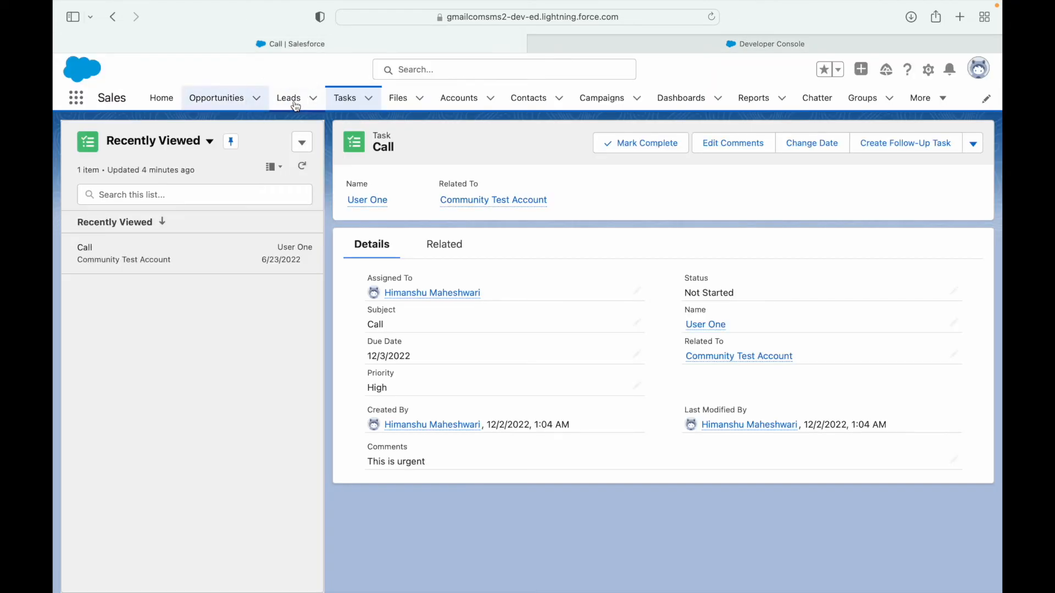
# Step: Show All Open Leads and return to the Jackson Controls lead after checking the trigger
pyautogui.click(288, 98)
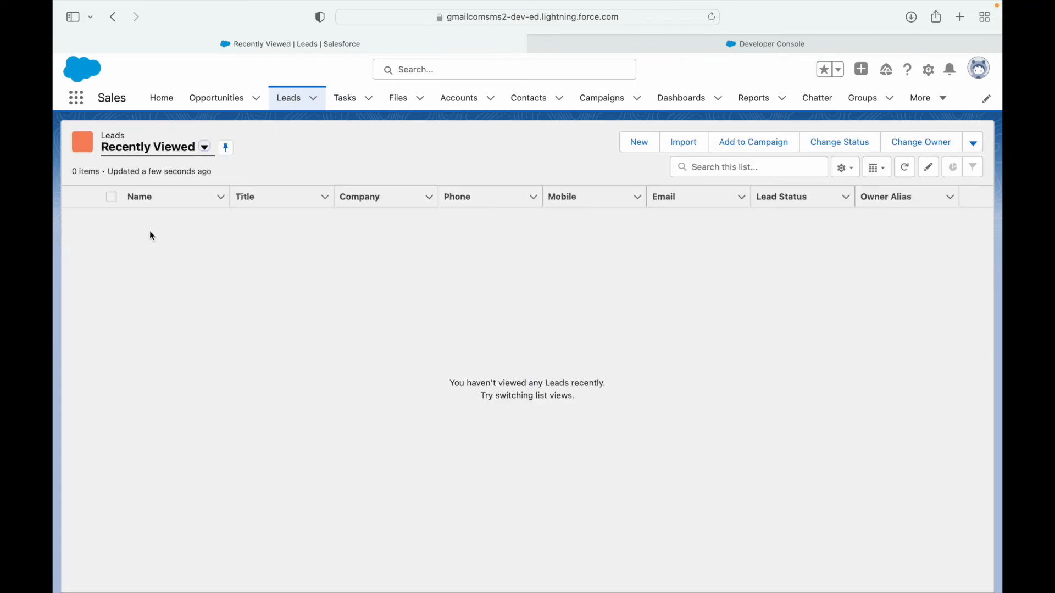
pyautogui.click(204, 148)
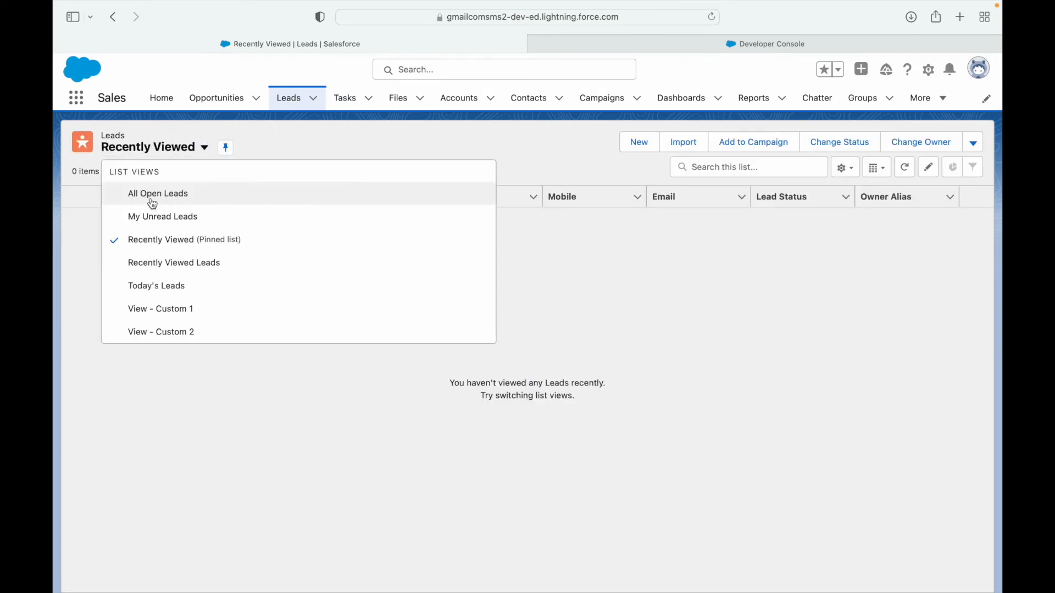
pyautogui.click(158, 193)
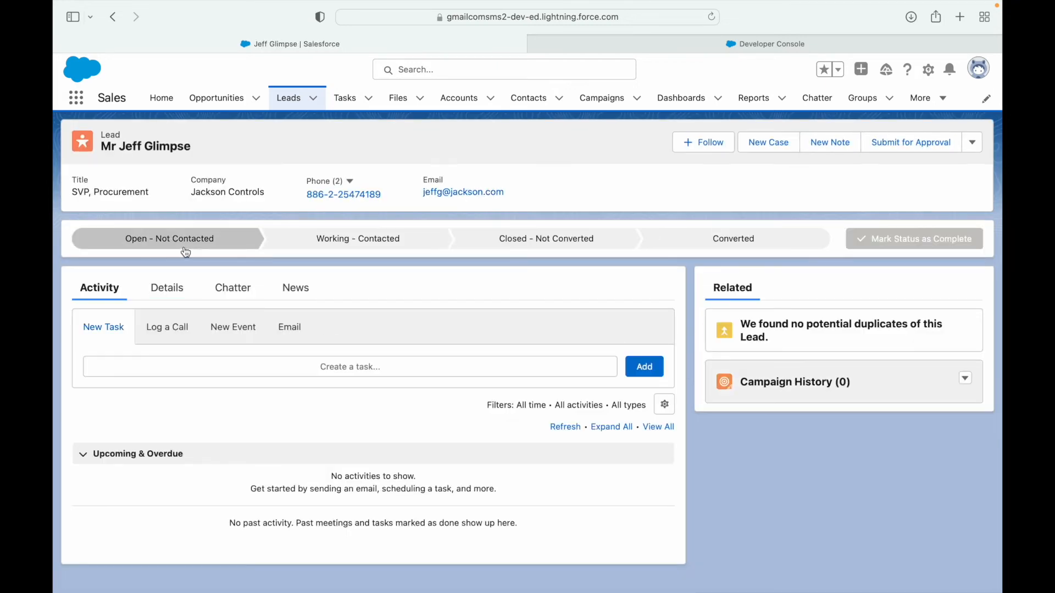
pyautogui.moveTo(632, 129)
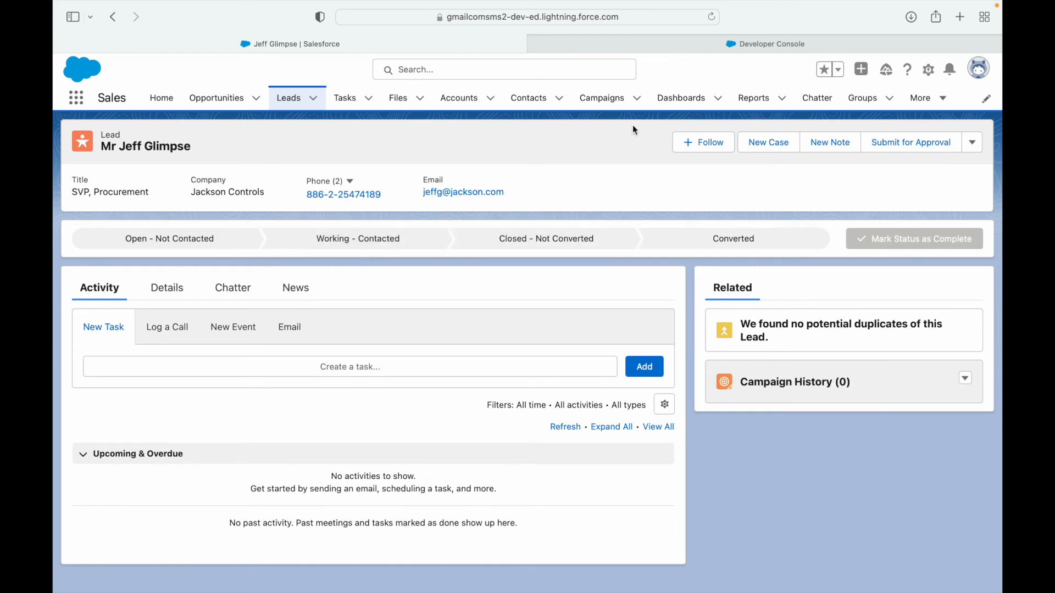
pyautogui.click(764, 44)
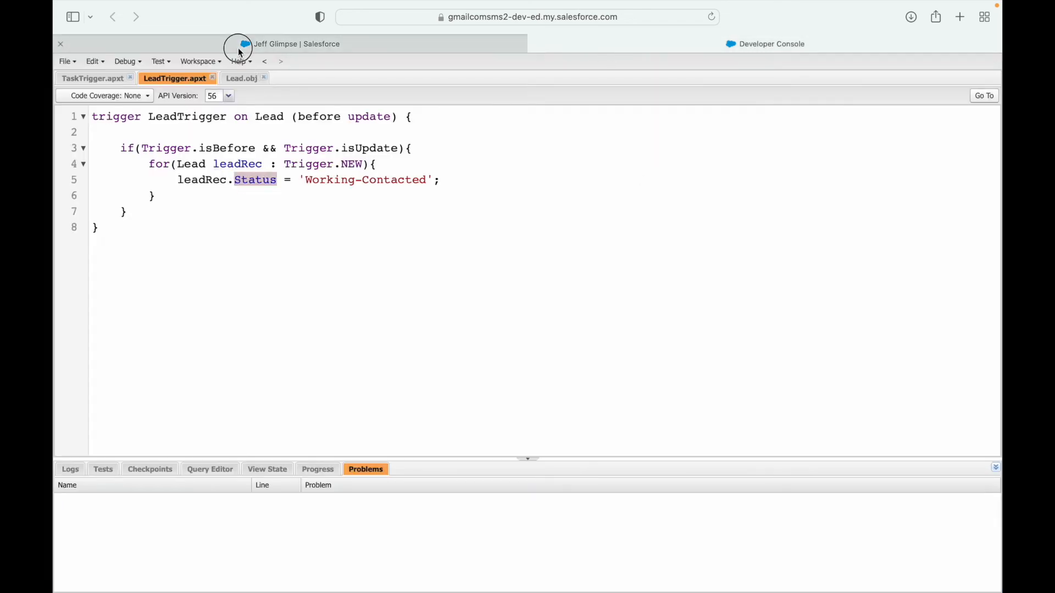
pyautogui.click(290, 44)
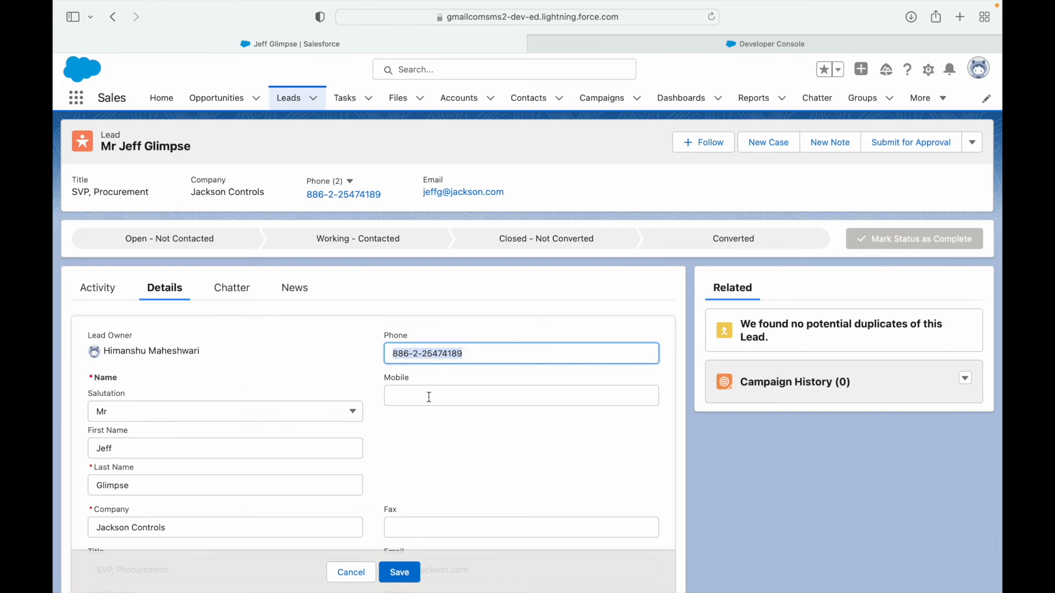
# Step: Add a mobile number to Jeff Glimpse's lead, save, and confirm Status Working-Contacted
pyautogui.click(399, 573)
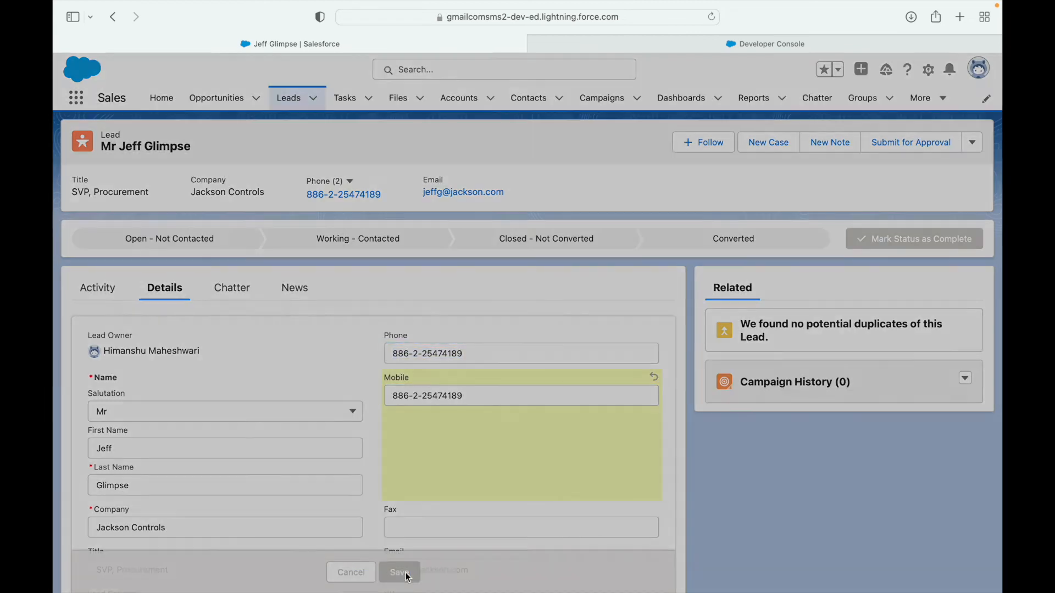
pyautogui.click(399, 573)
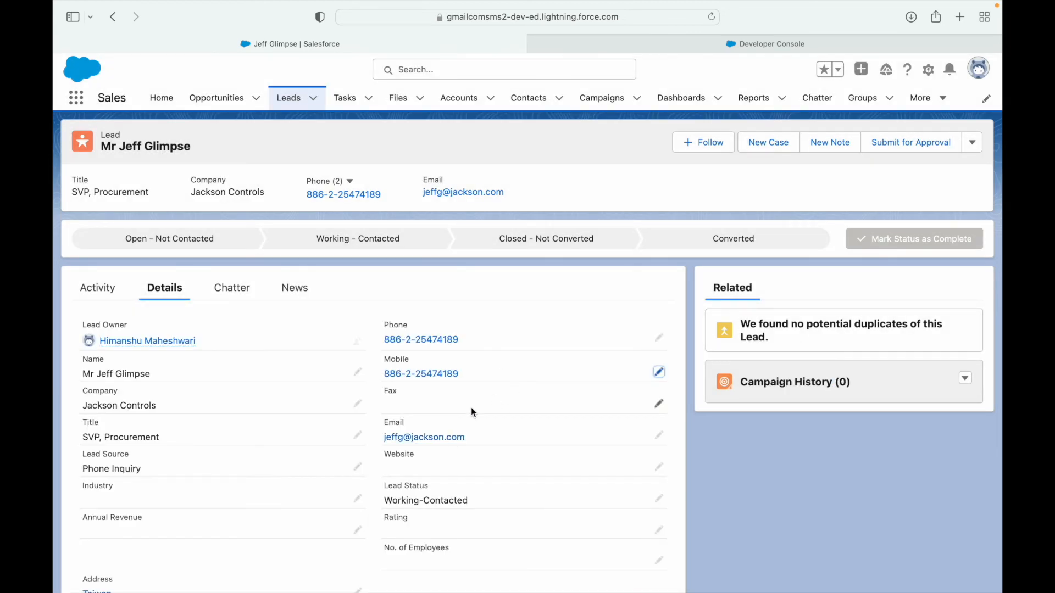
pyautogui.scroll(-3)
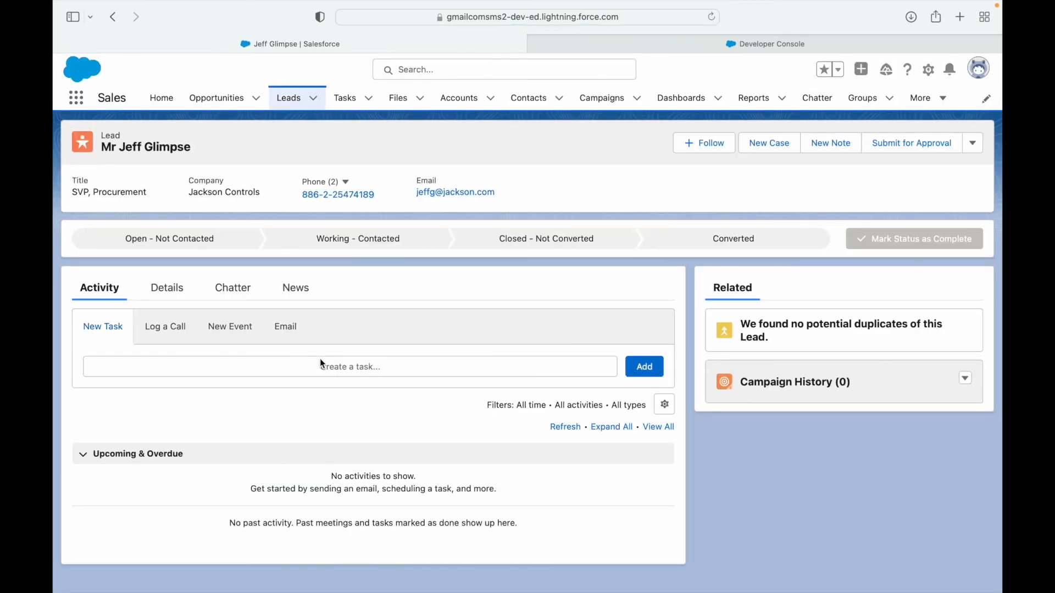
pyautogui.click(164, 287)
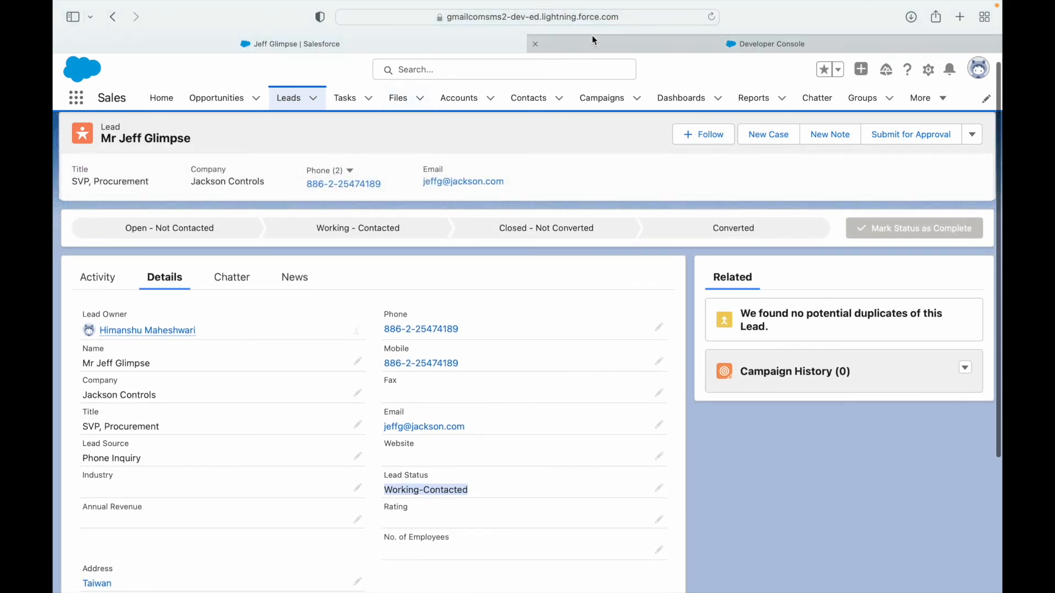
pyautogui.click(764, 44)
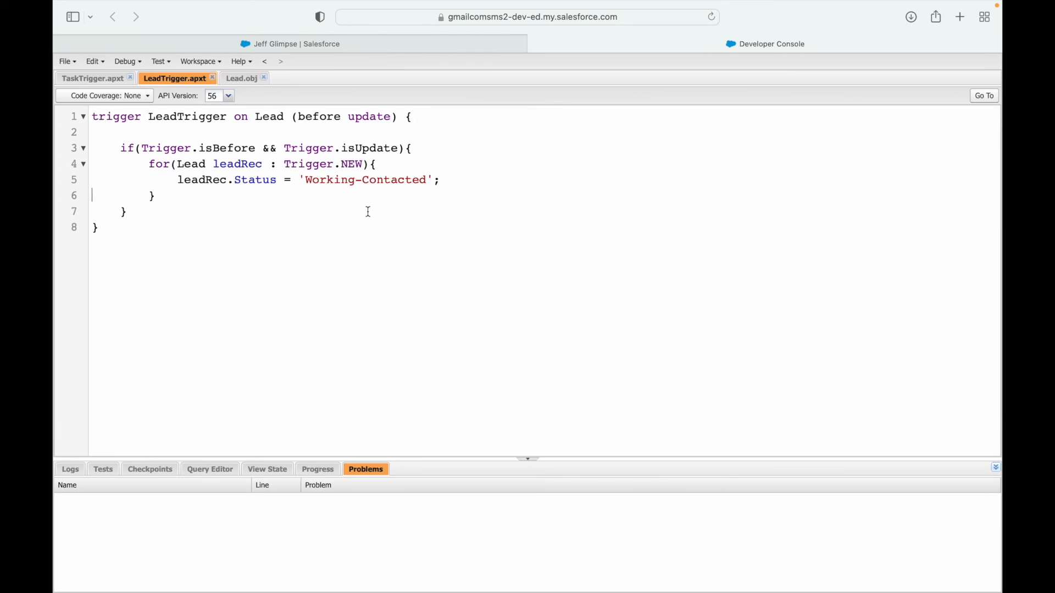